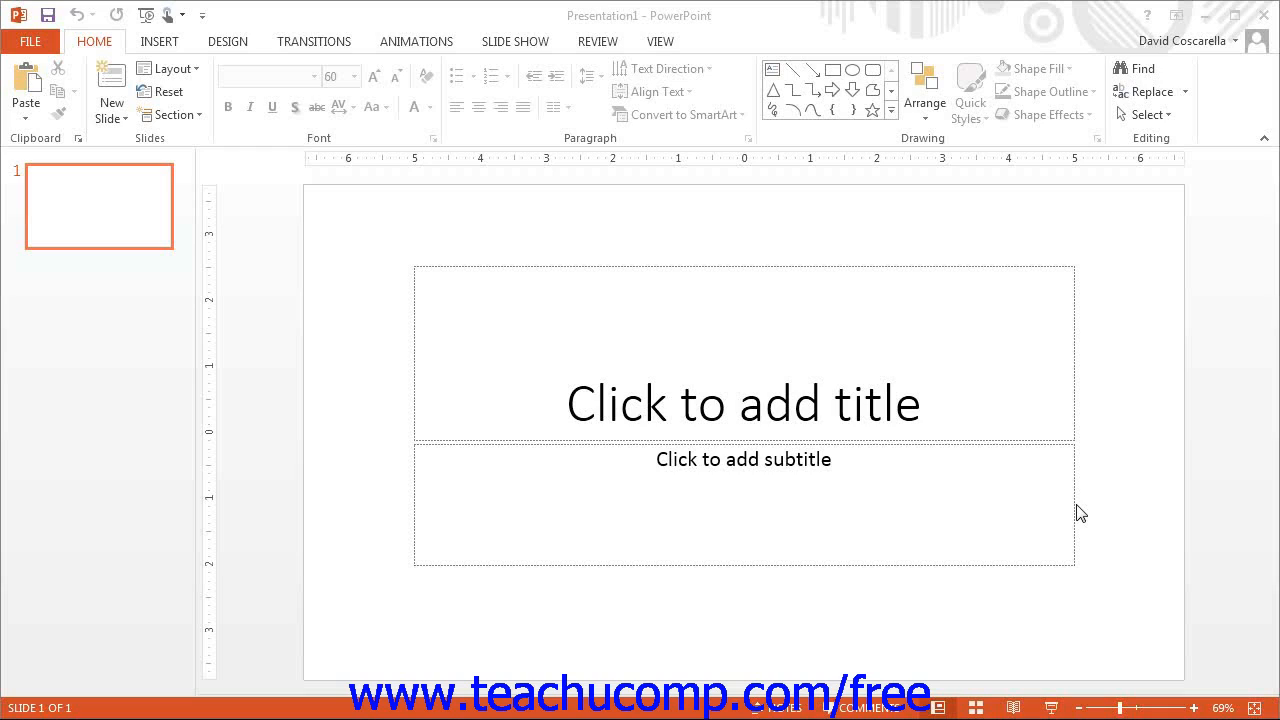
{"action": "mouse_move", "coordinate": [700, 148]}
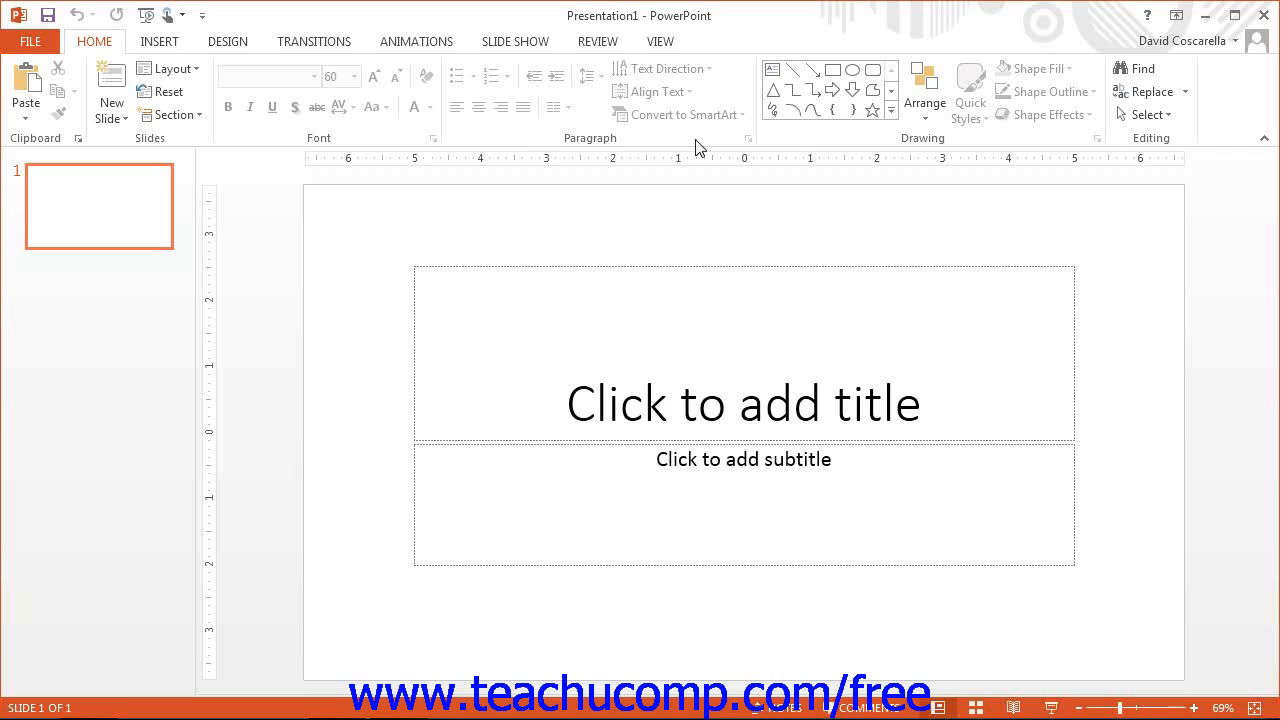
{"action": "mouse_move", "coordinate": [688, 152]}
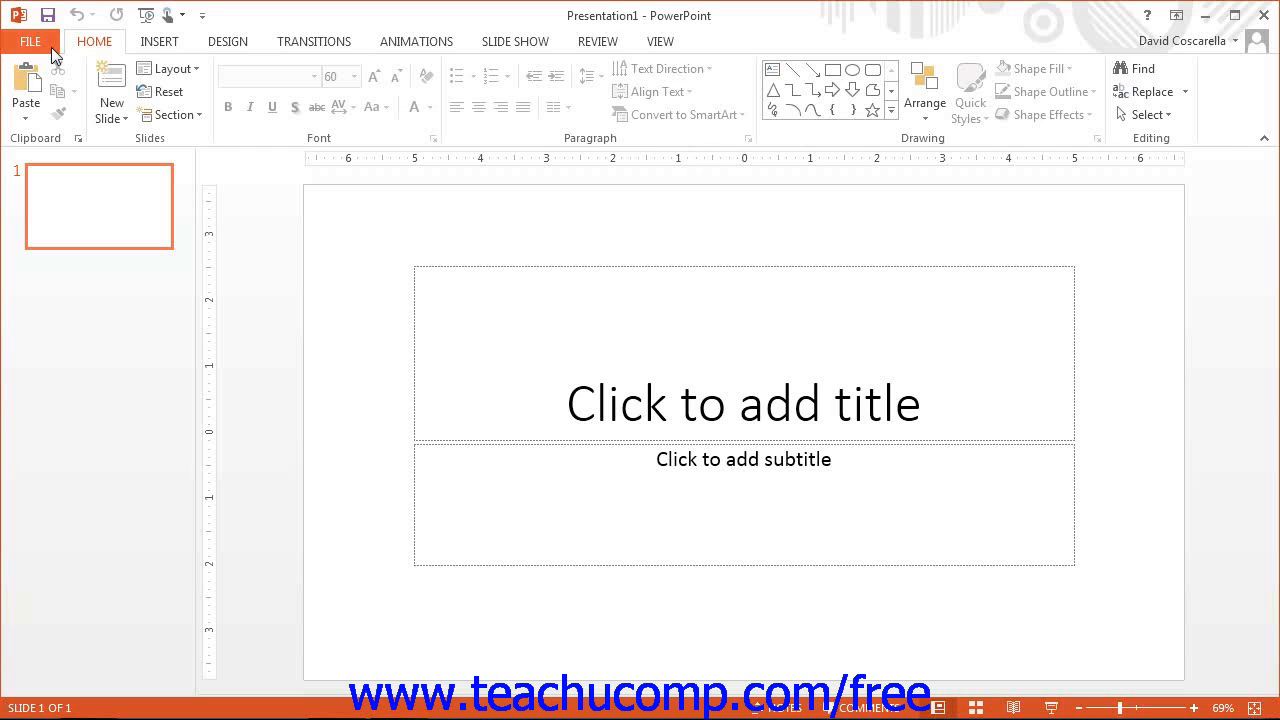
{"action": "left_click", "coordinate": [30, 41]}
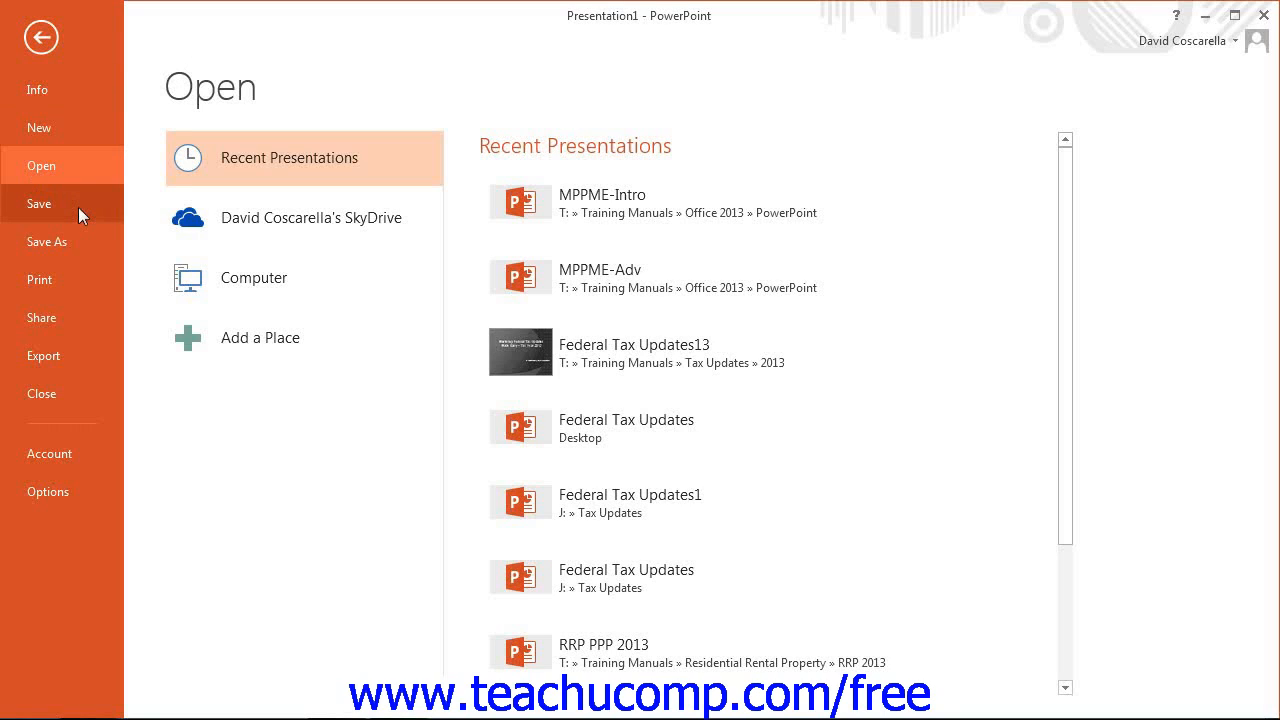
{"action": "mouse_move", "coordinate": [40, 279]}
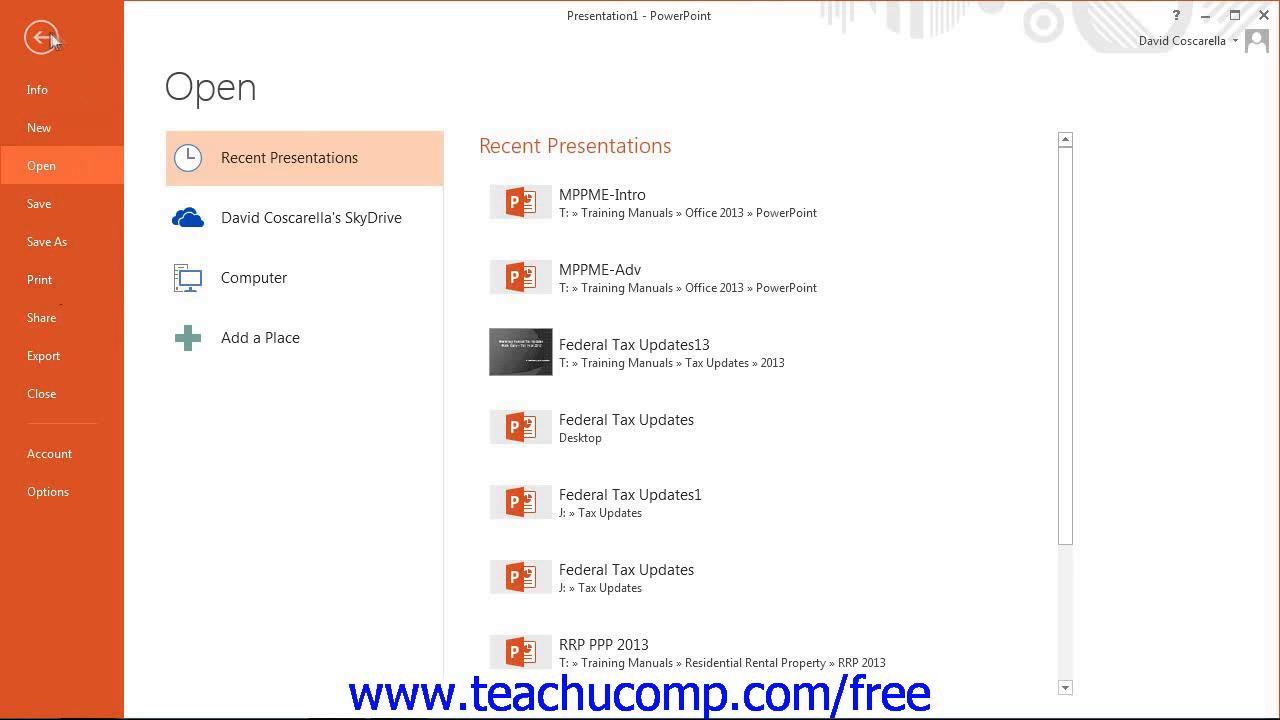
{"action": "left_click", "coordinate": [41, 37]}
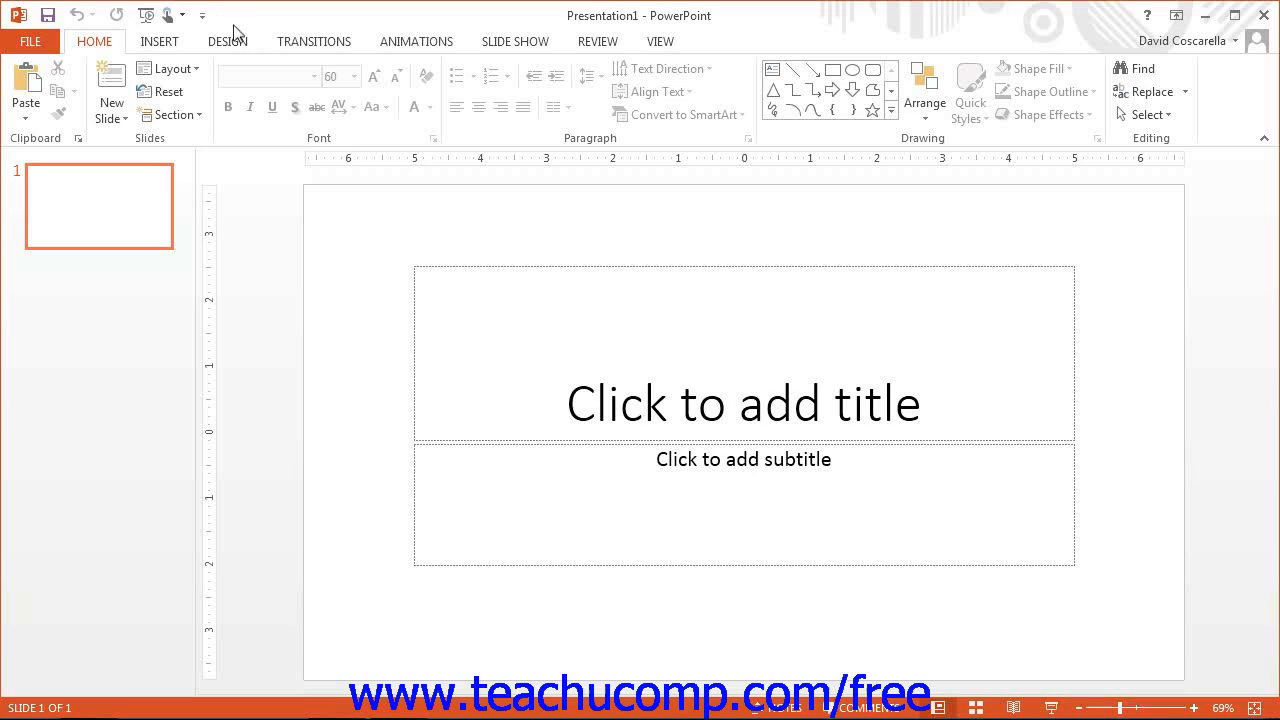
{"action": "mouse_move", "coordinate": [48, 15]}
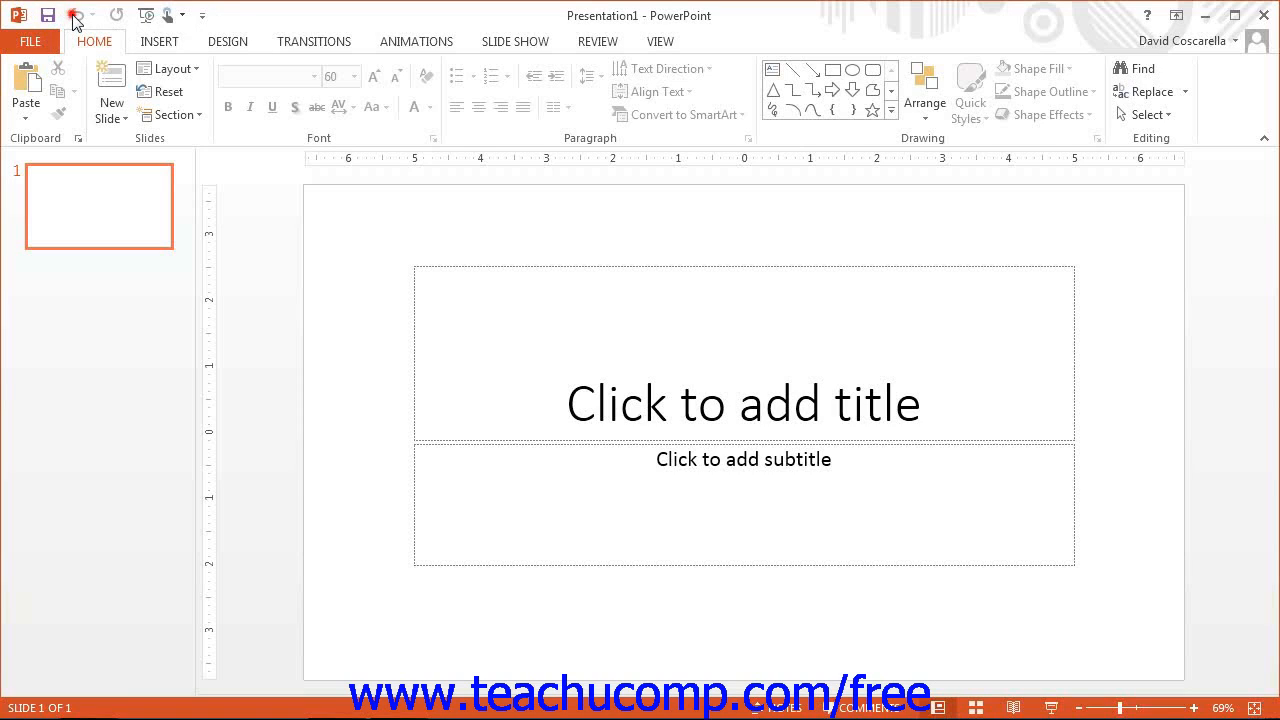
{"action": "mouse_move", "coordinate": [117, 14]}
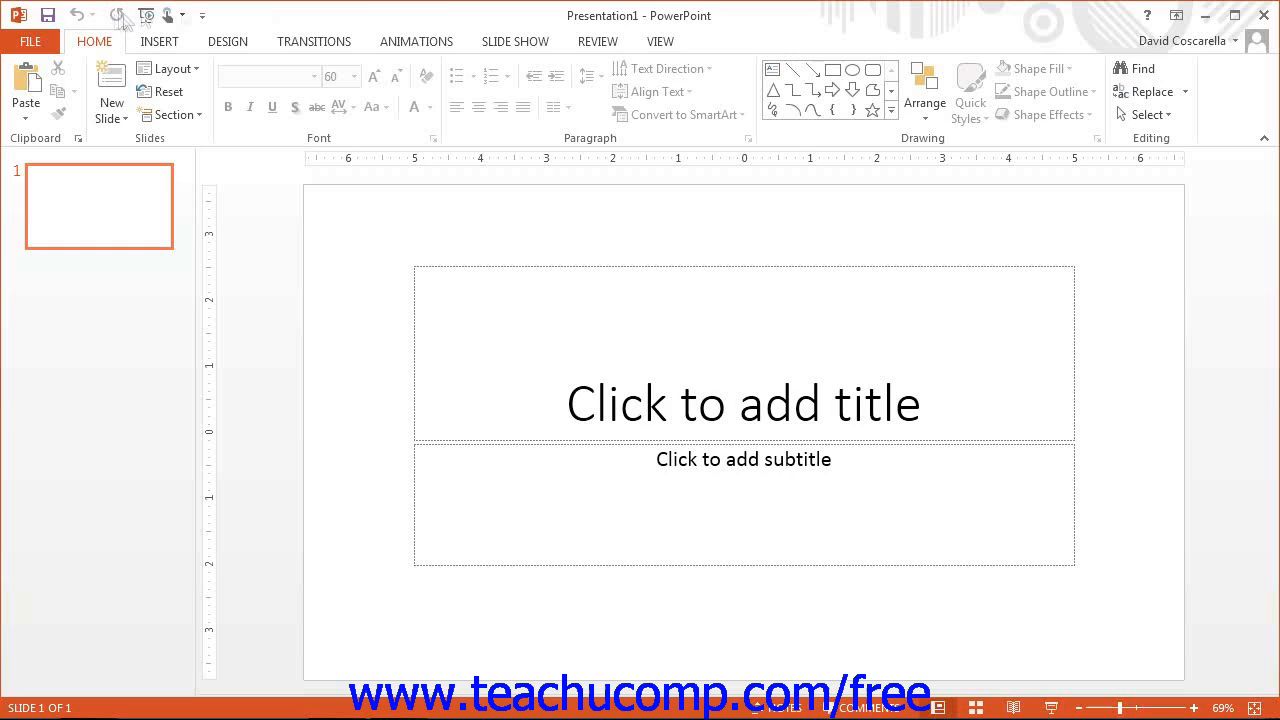
{"action": "mouse_move", "coordinate": [610, 20]}
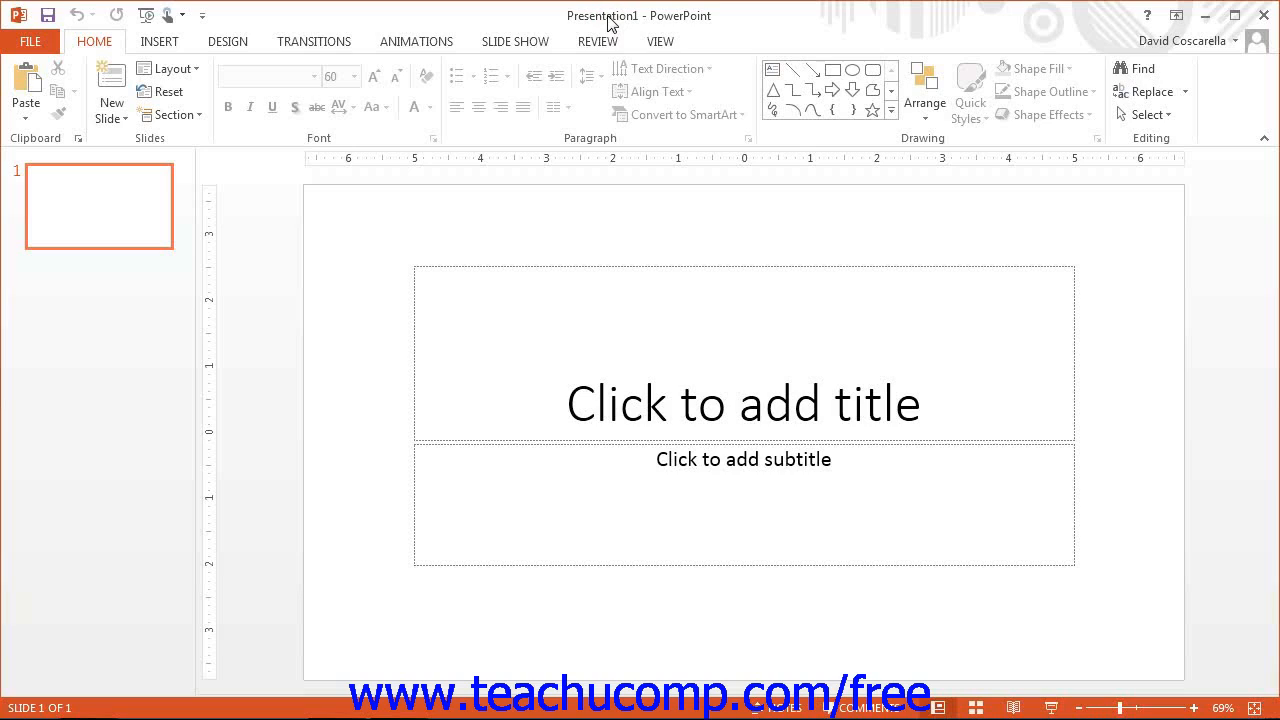
{"action": "mouse_move", "coordinate": [631, 233]}
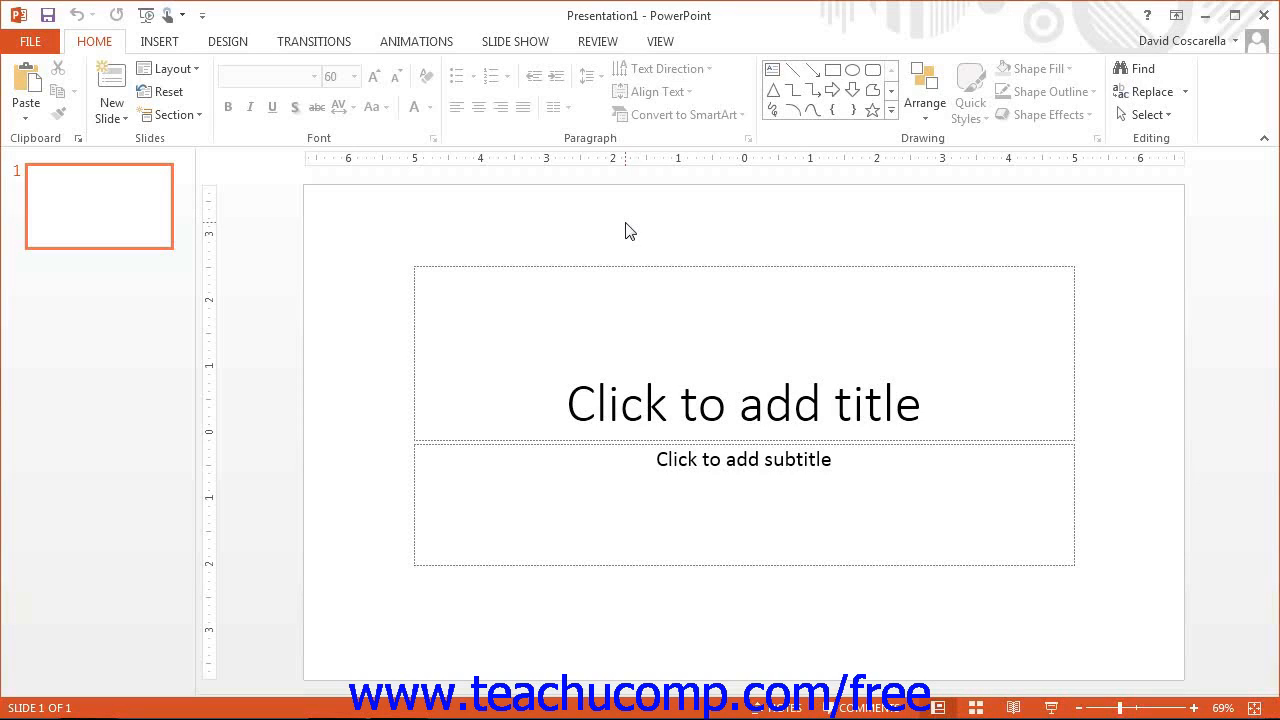
{"action": "mouse_move", "coordinate": [867, 292]}
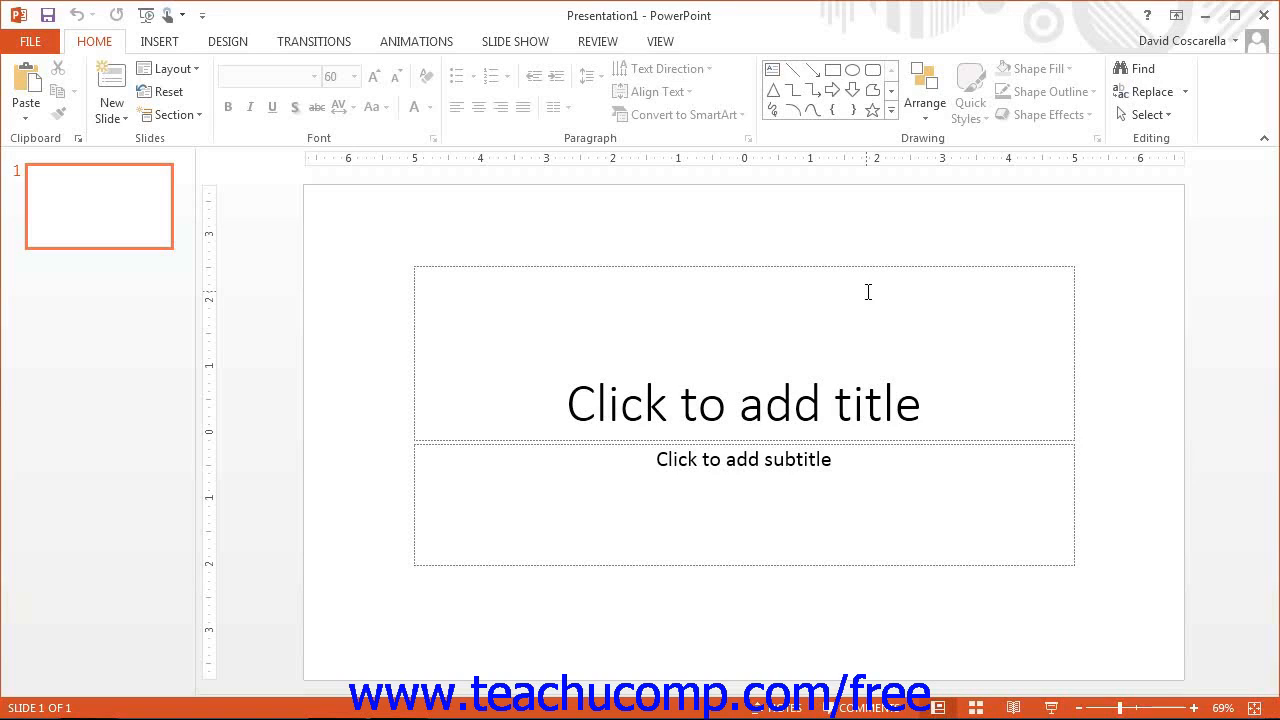
{"action": "mouse_move", "coordinate": [868, 290]}
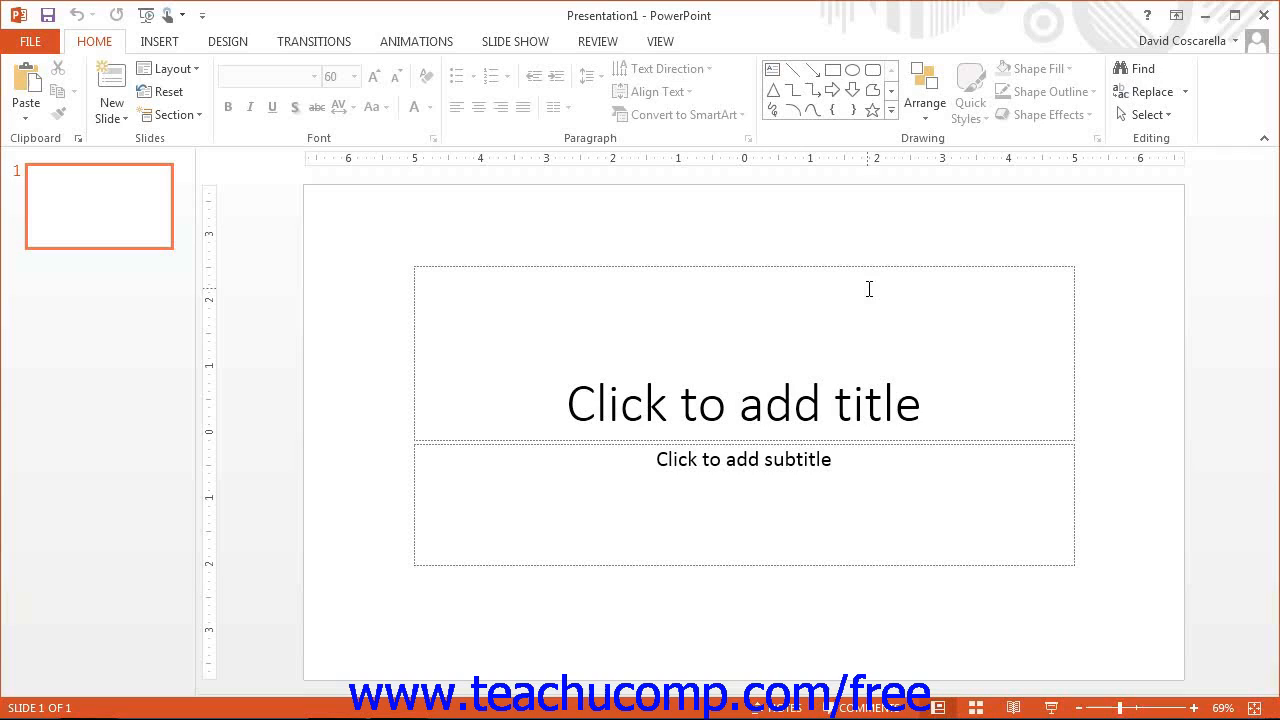
{"action": "mouse_move", "coordinate": [1140, 587]}
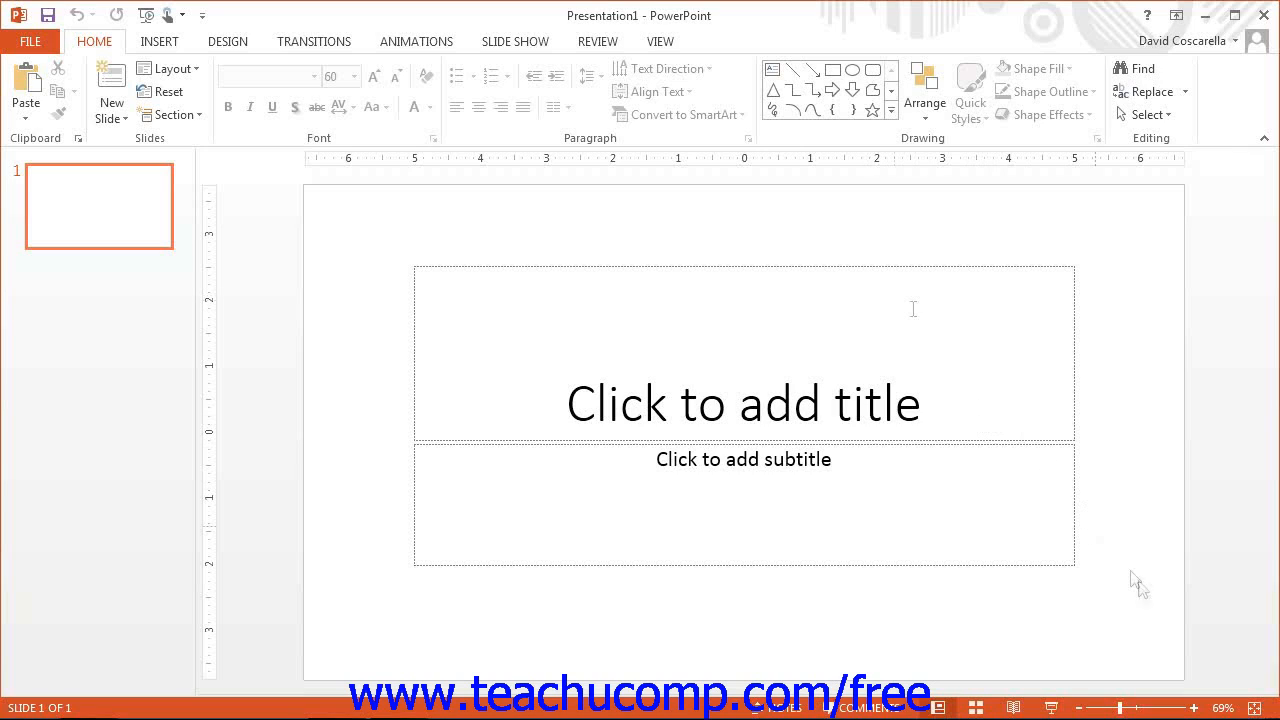
{"action": "mouse_move", "coordinate": [1054, 693]}
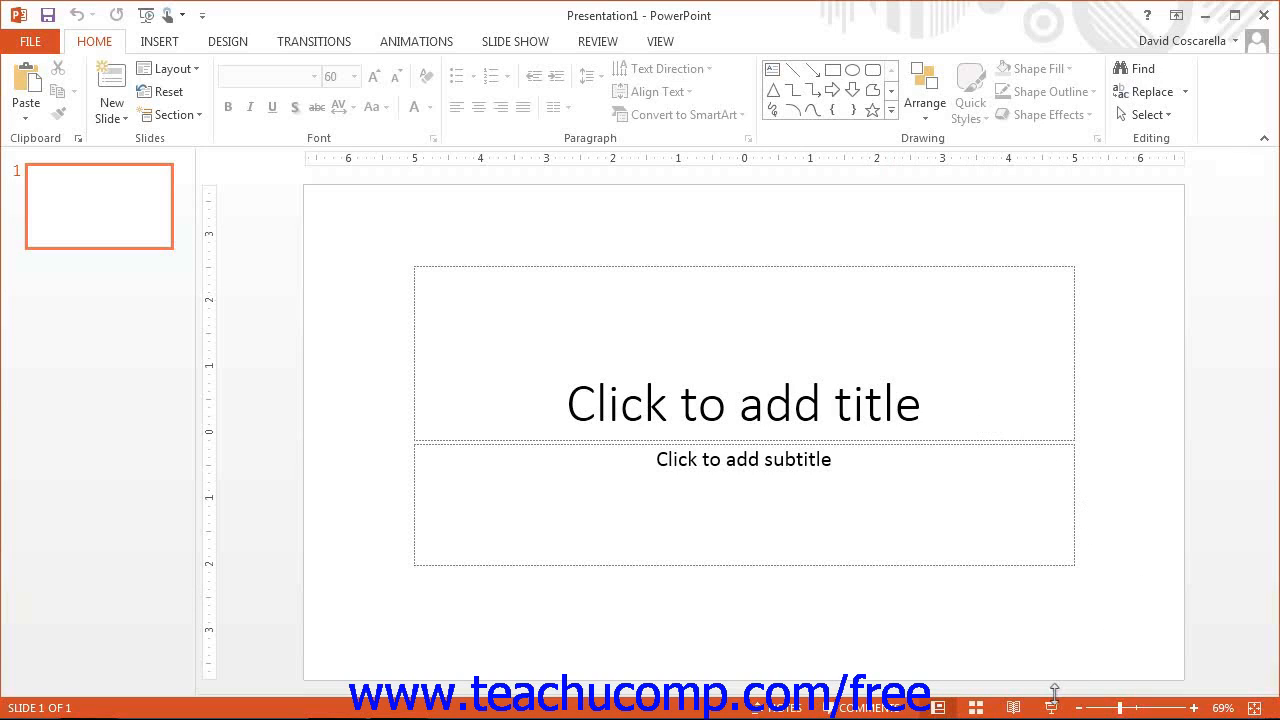
{"action": "mouse_move", "coordinate": [1092, 708]}
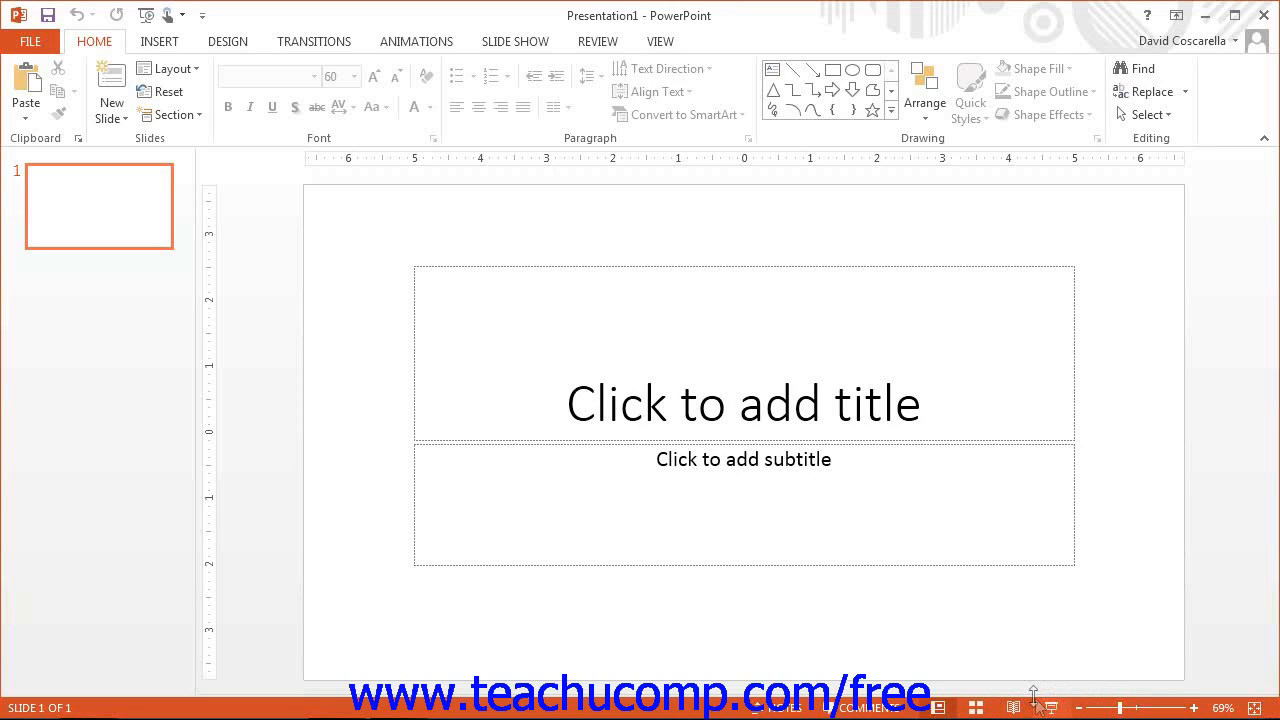
{"action": "mouse_move", "coordinate": [1032, 697]}
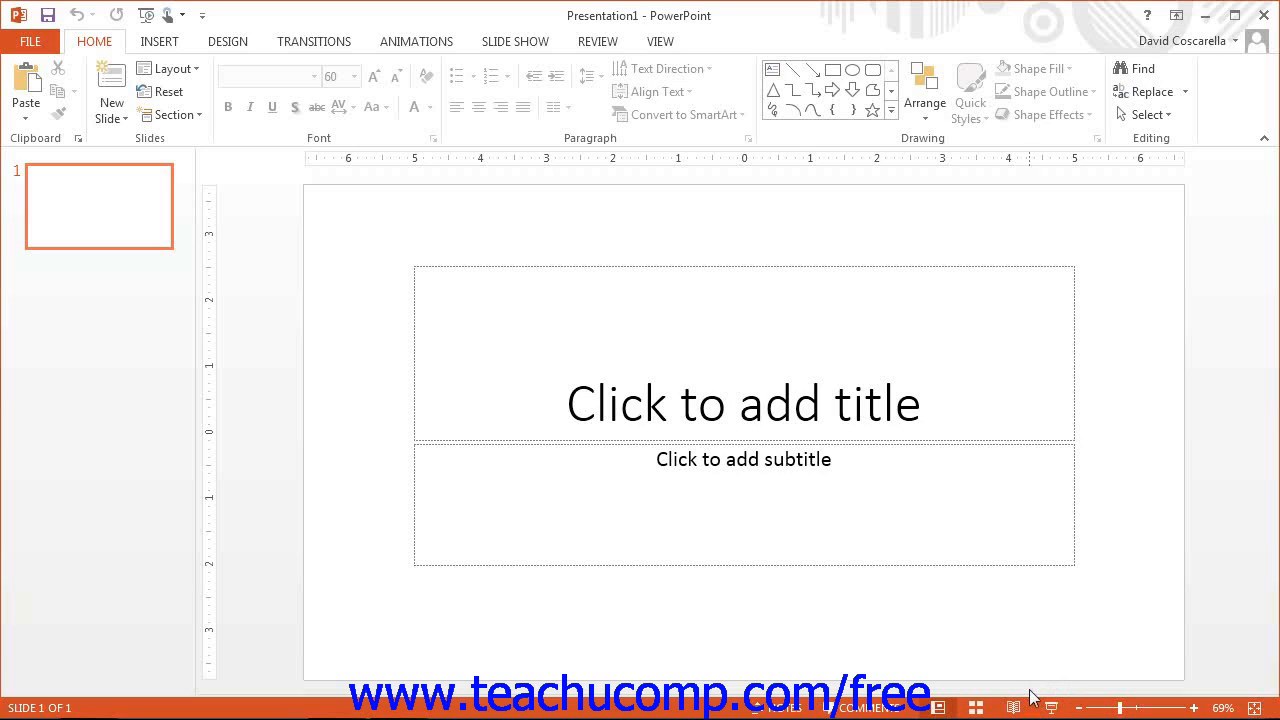
{"action": "mouse_move", "coordinate": [1025, 675]}
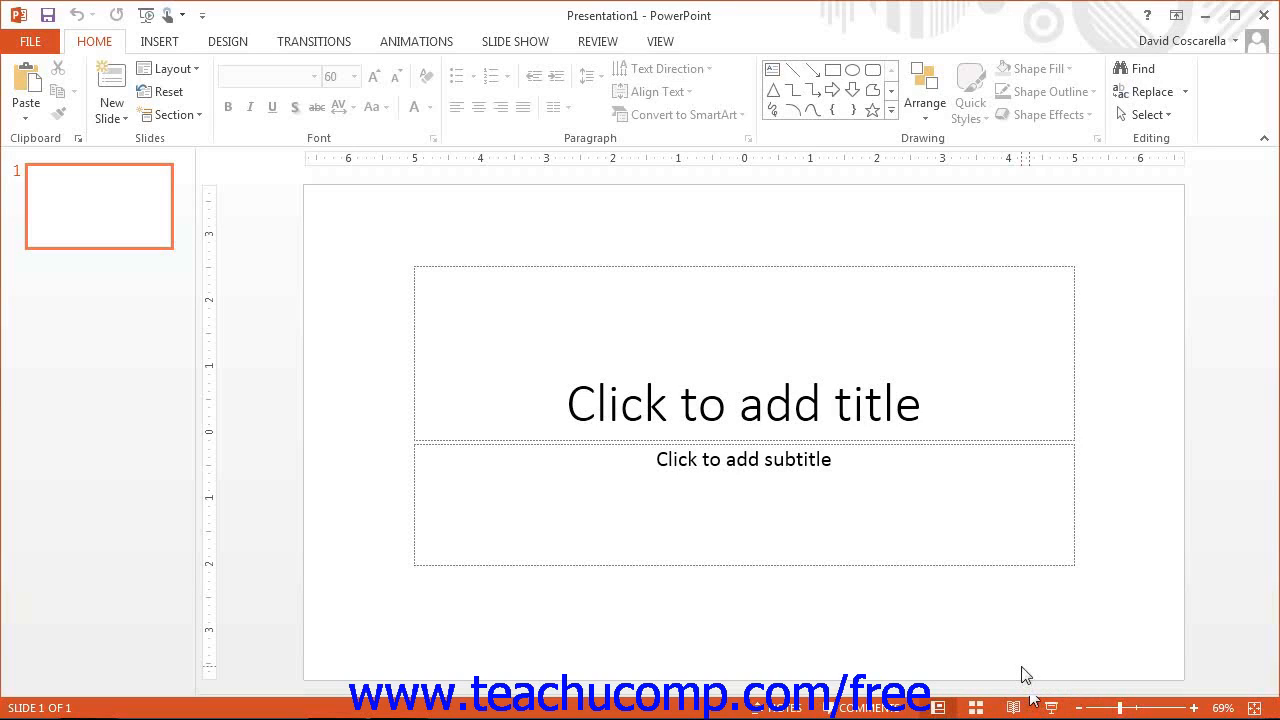
{"action": "mouse_move", "coordinate": [1025, 675]}
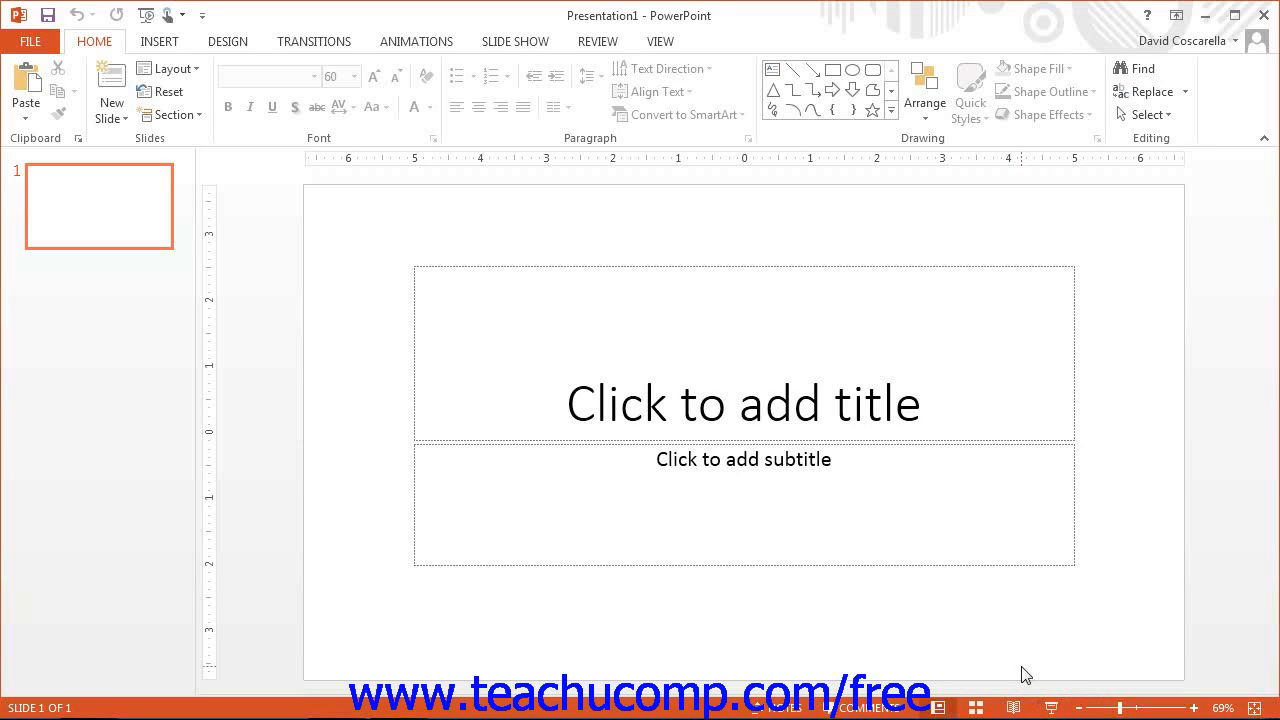